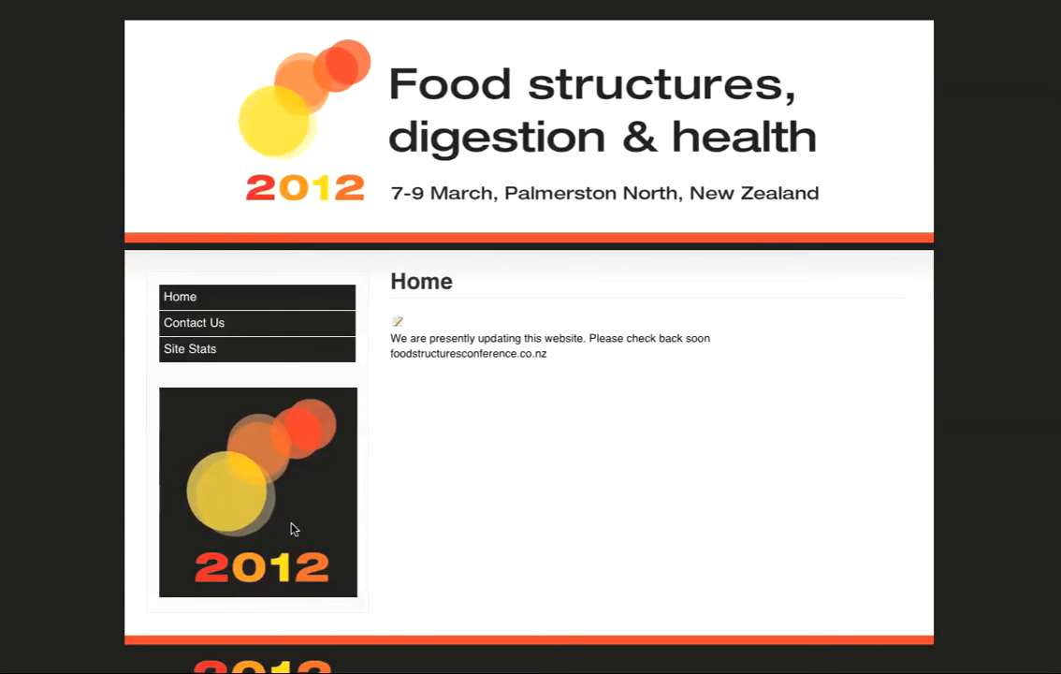
mouse_move(316, 431)
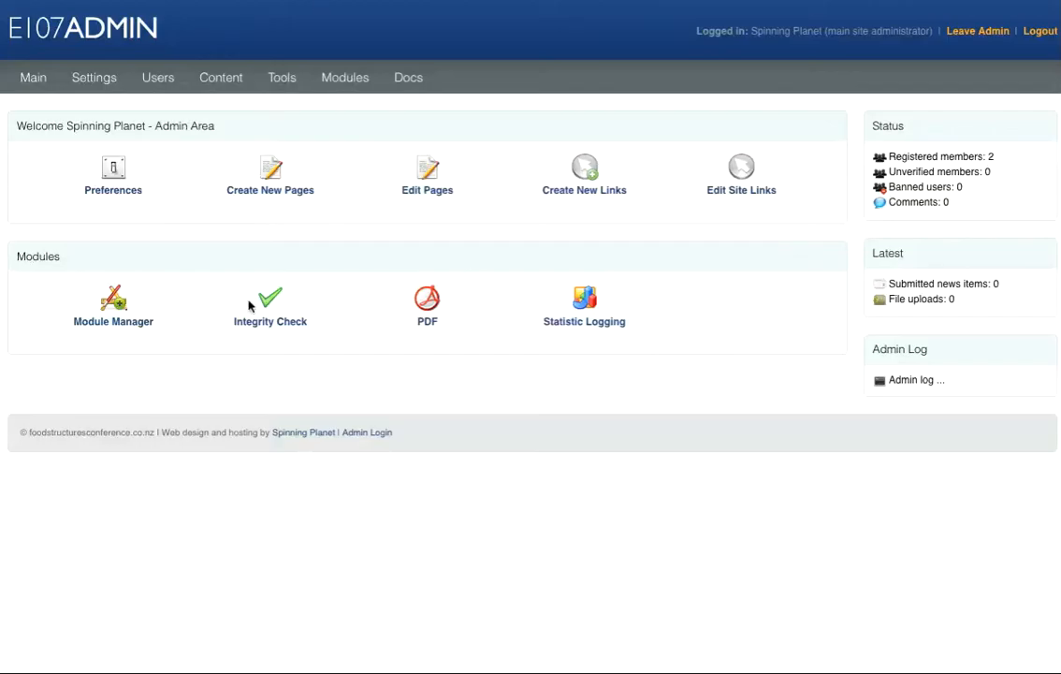
mouse_move(364, 399)
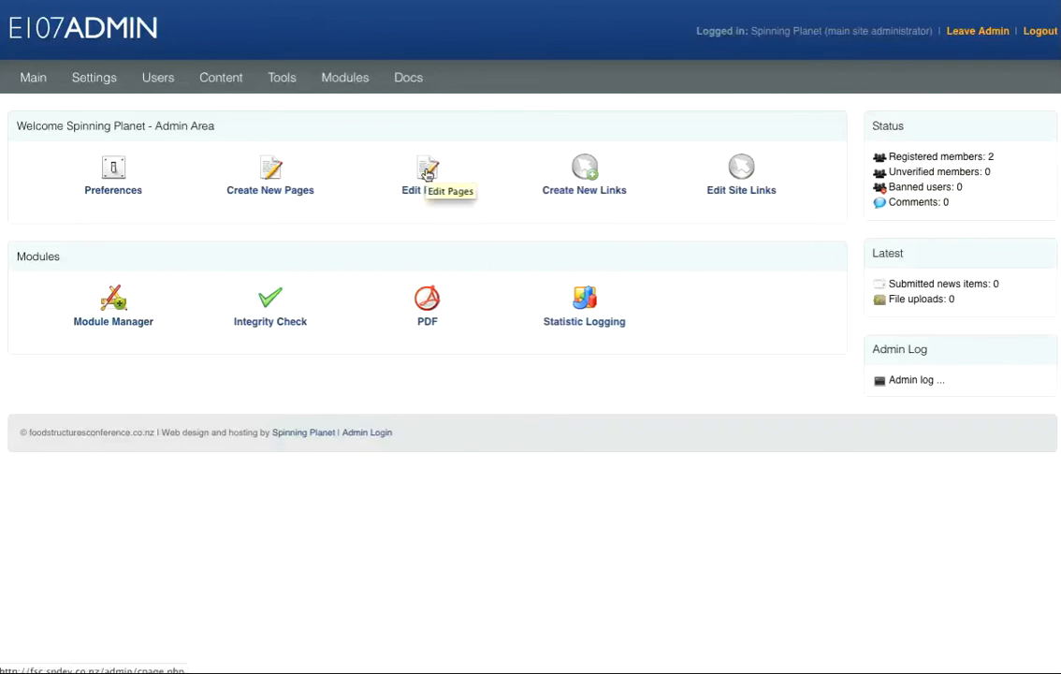
Step: Go from Edit Pages to a blank Create New Menu form
left_click(427, 173)
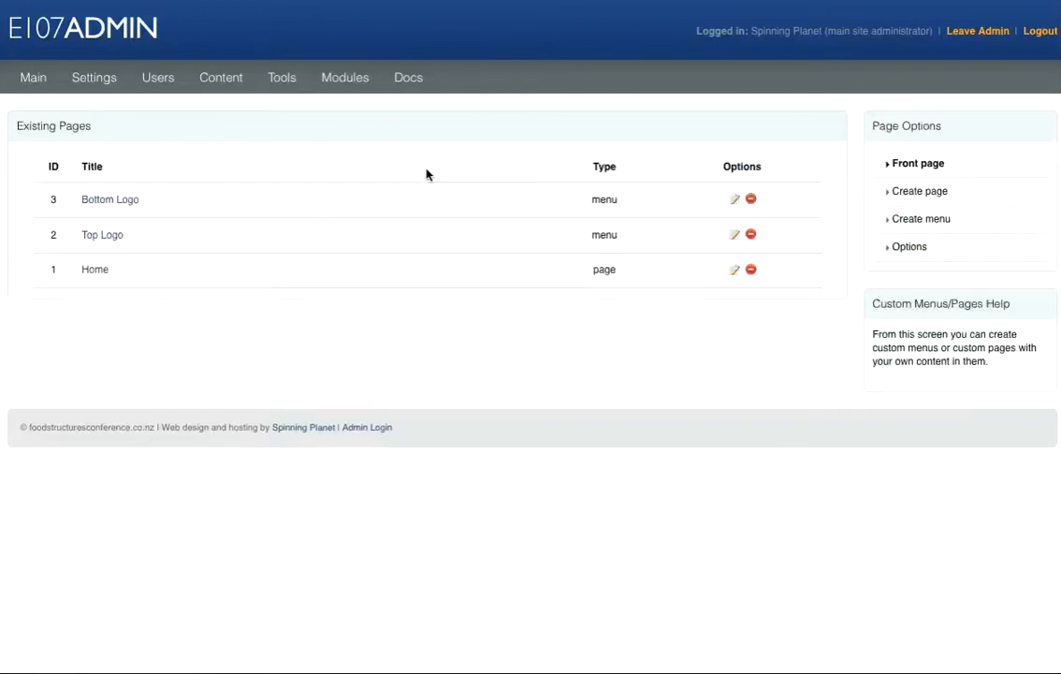
left_click(920, 218)
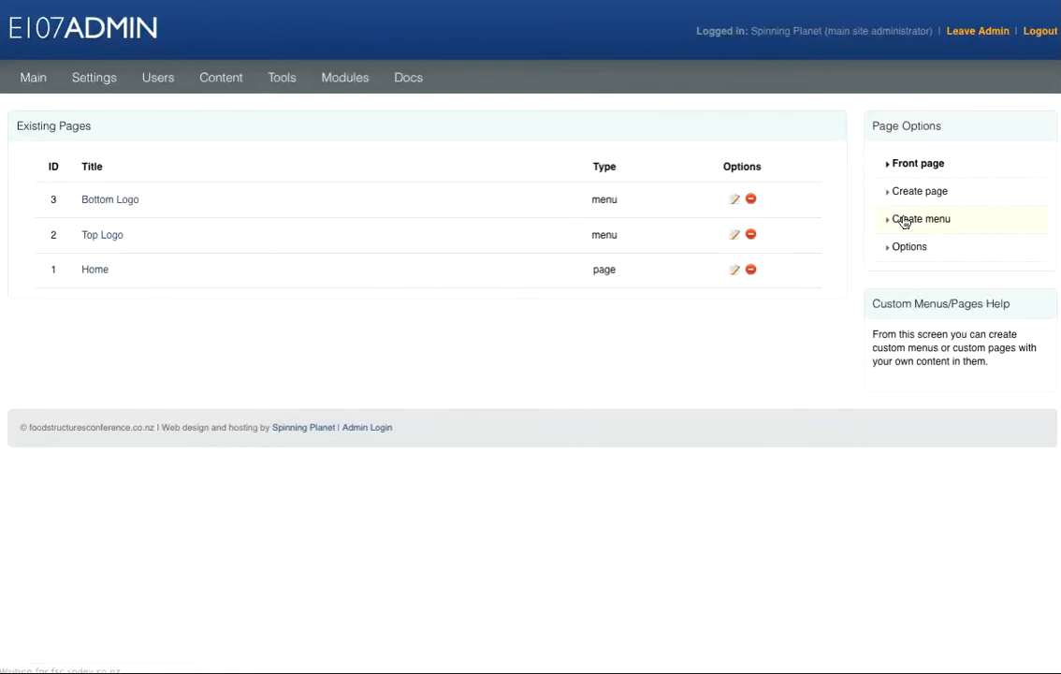
left_click(920, 218)
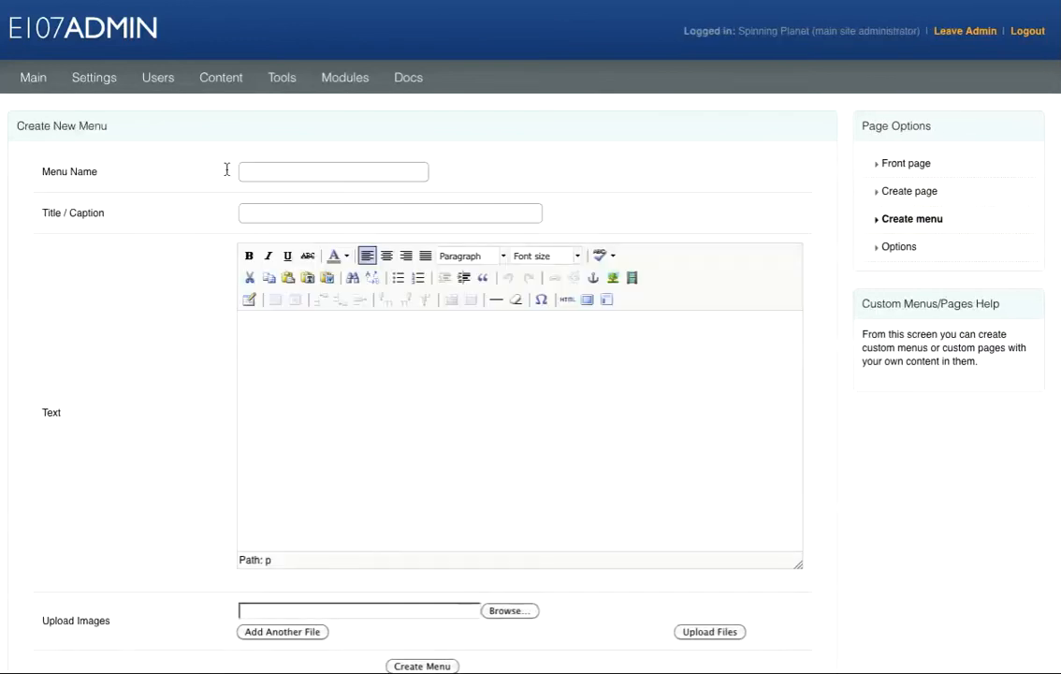
Step: Name the new menu 'Left Logo' from the suggestions after typing 'Left'
left_click(333, 172)
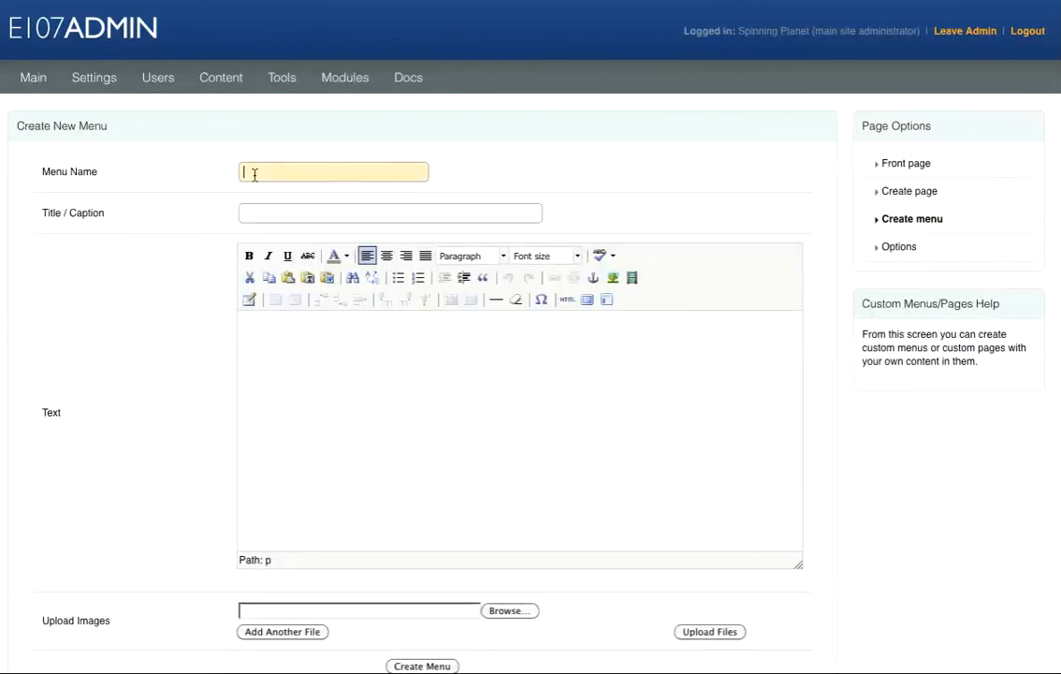
type("Left")
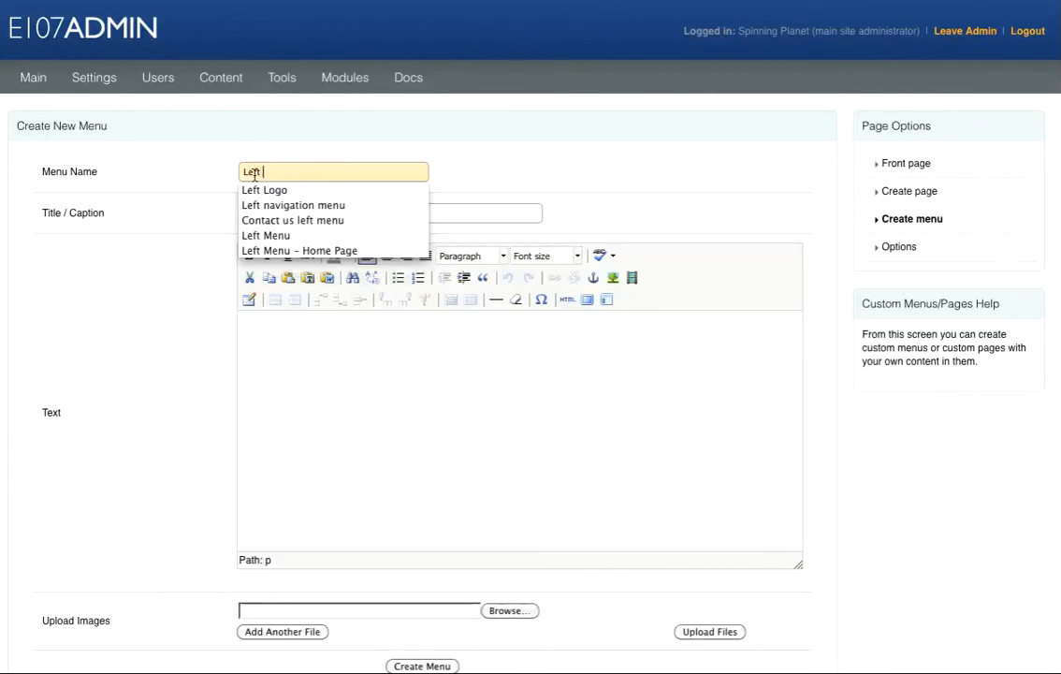
left_click(265, 190)
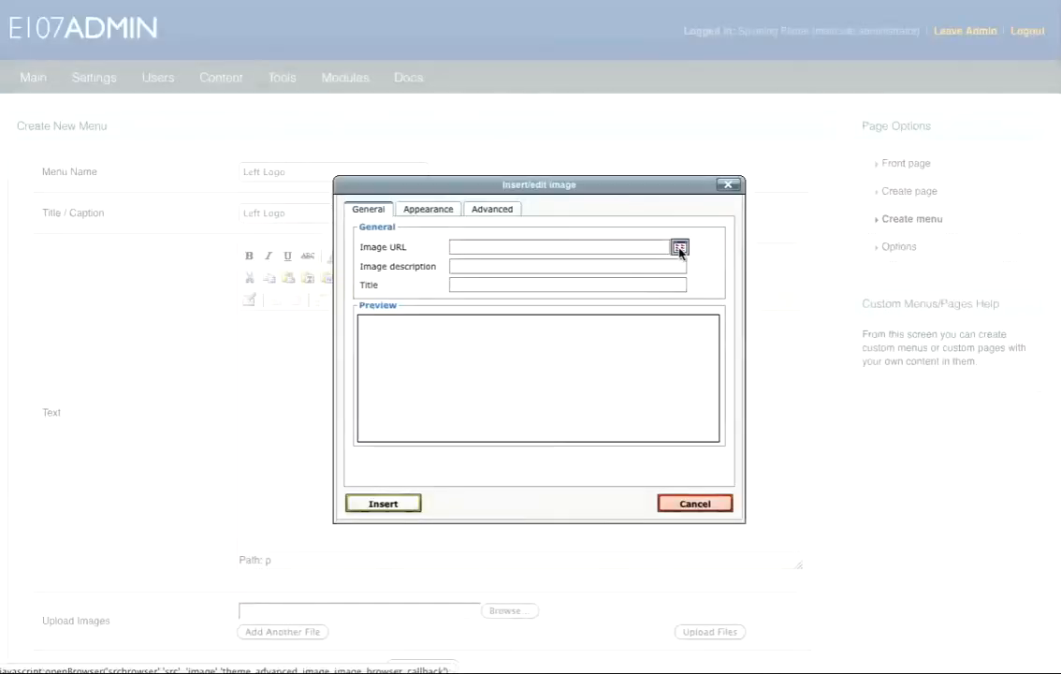
Step: Insert fsc2012.jpg described as 'Food Structures Conference 2012' into the menu text
left_click(679, 246)
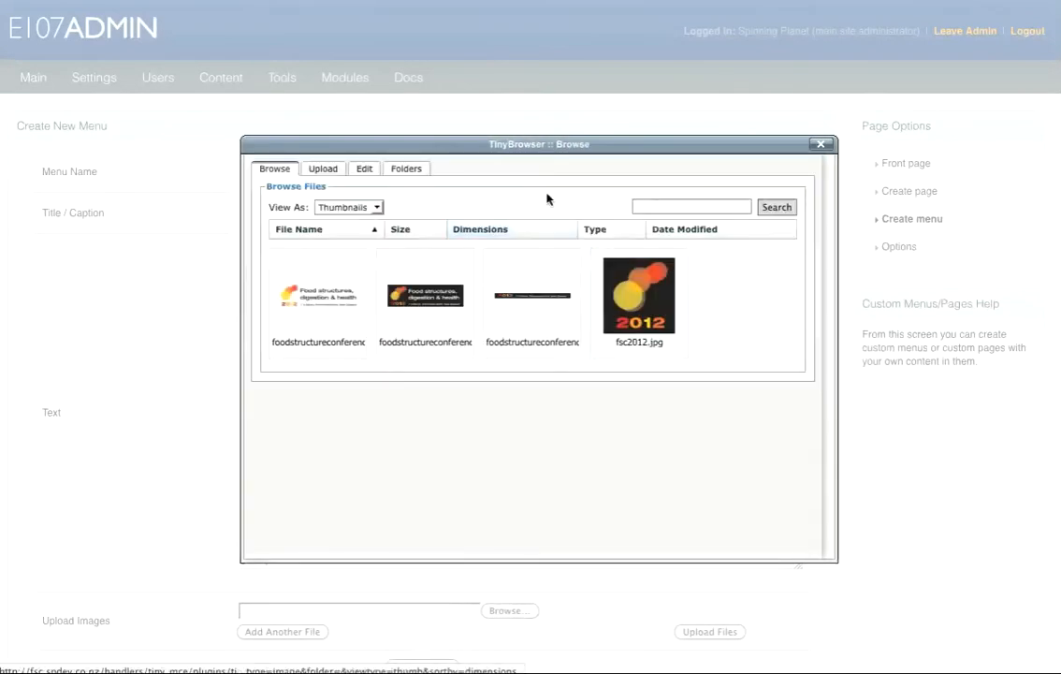
left_click(639, 295)
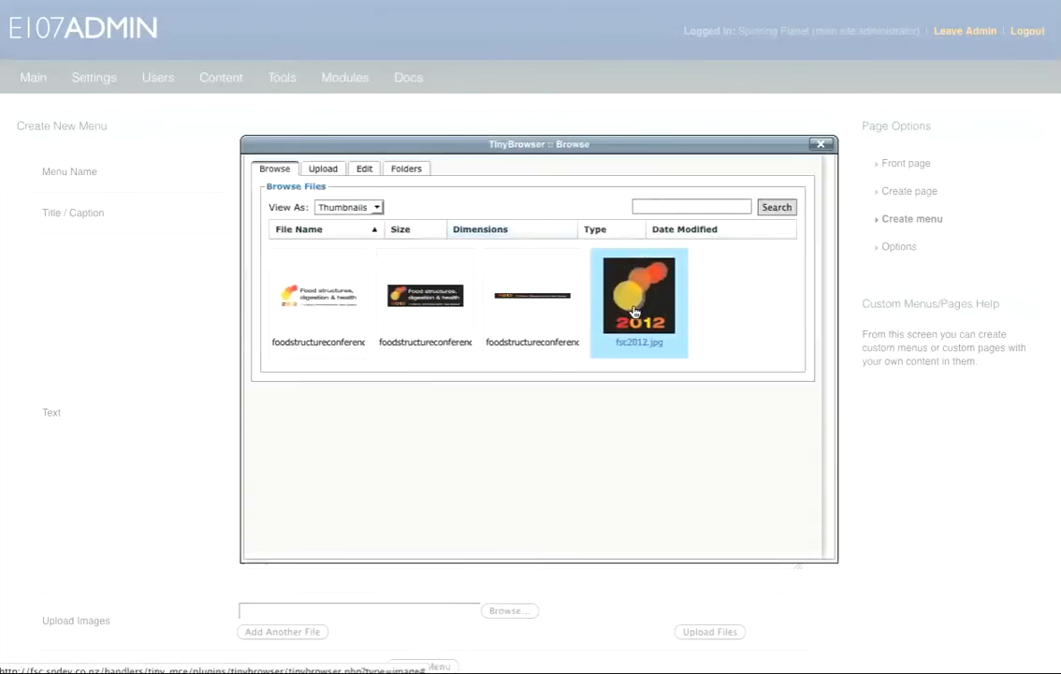
double_click(639, 295)
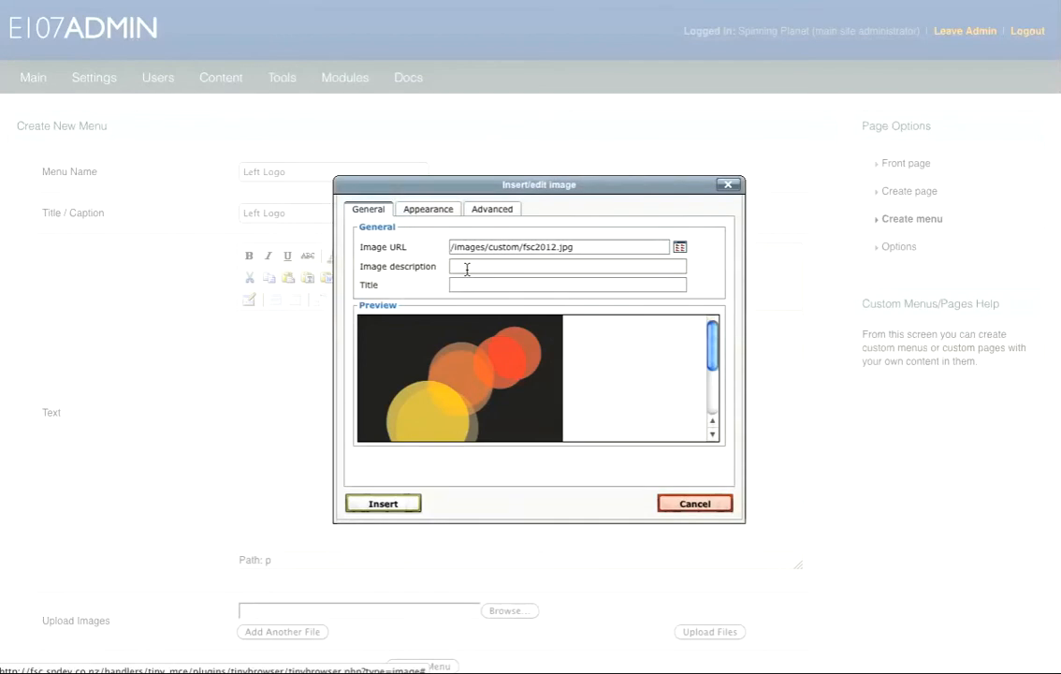
type("Food Structures Conference 2012")
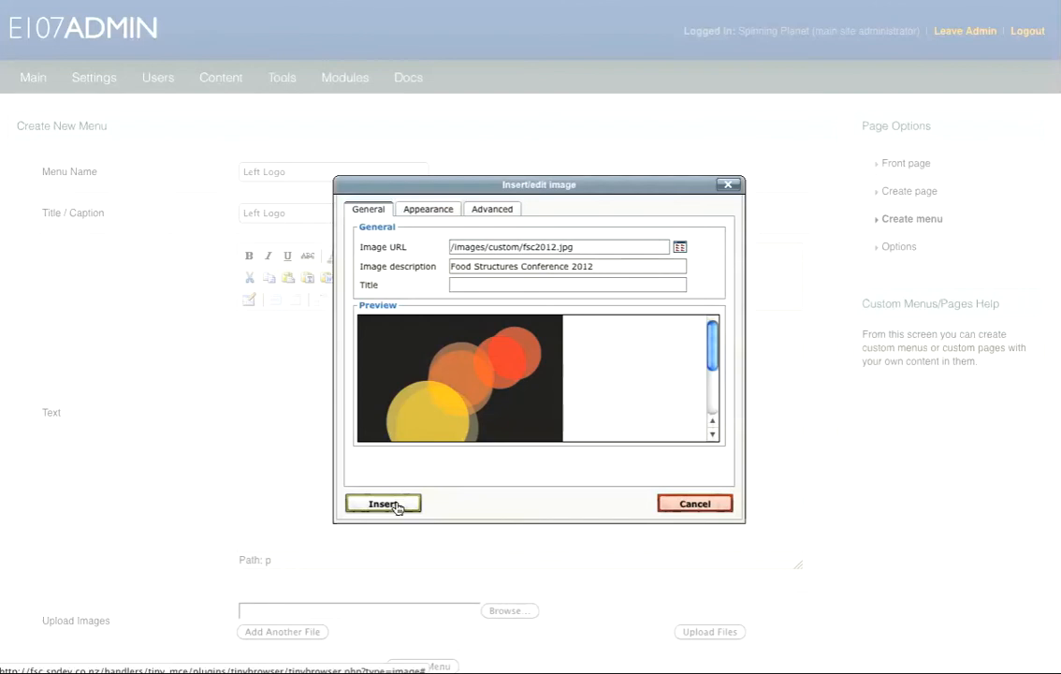
left_click(382, 503)
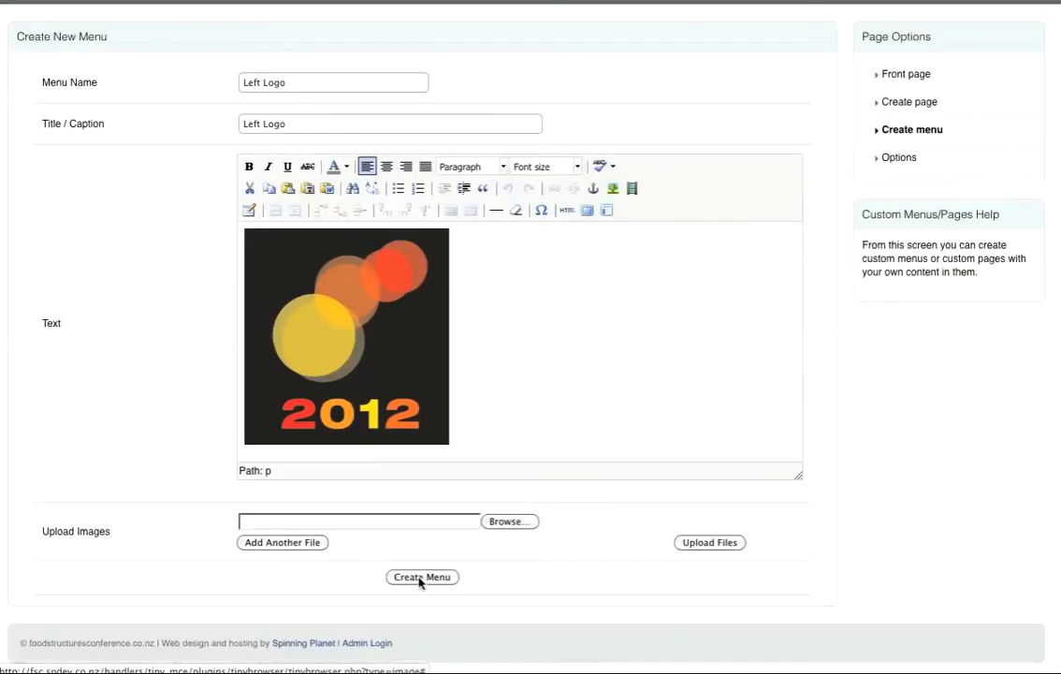
Step: Save the Left Logo menu and bring up the Content admin options
left_click(422, 576)
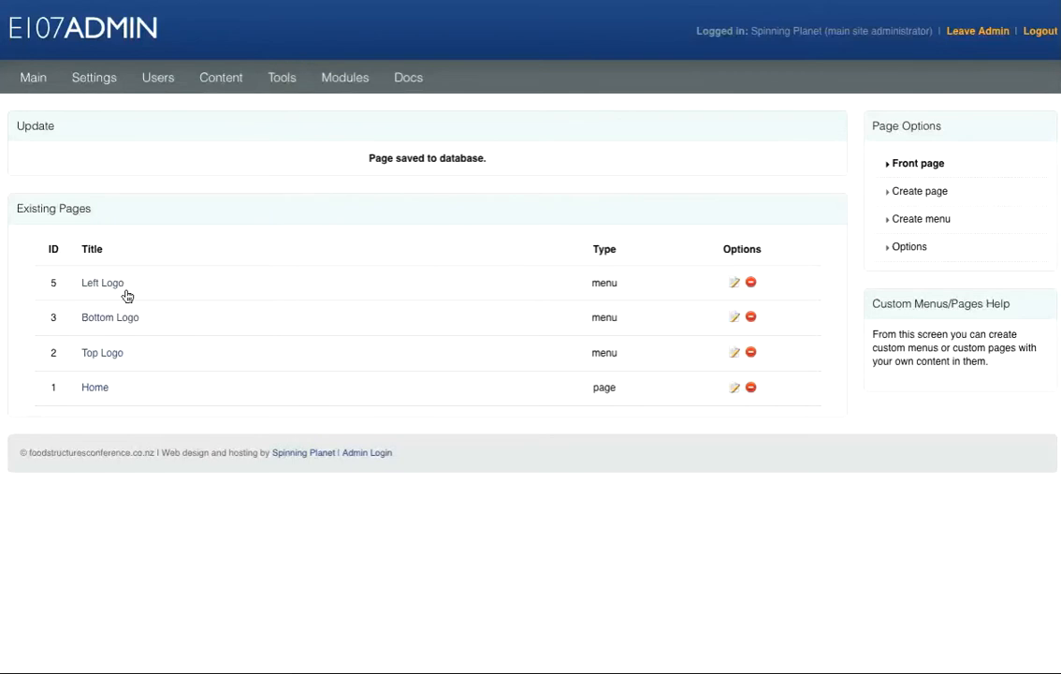
mouse_move(620, 301)
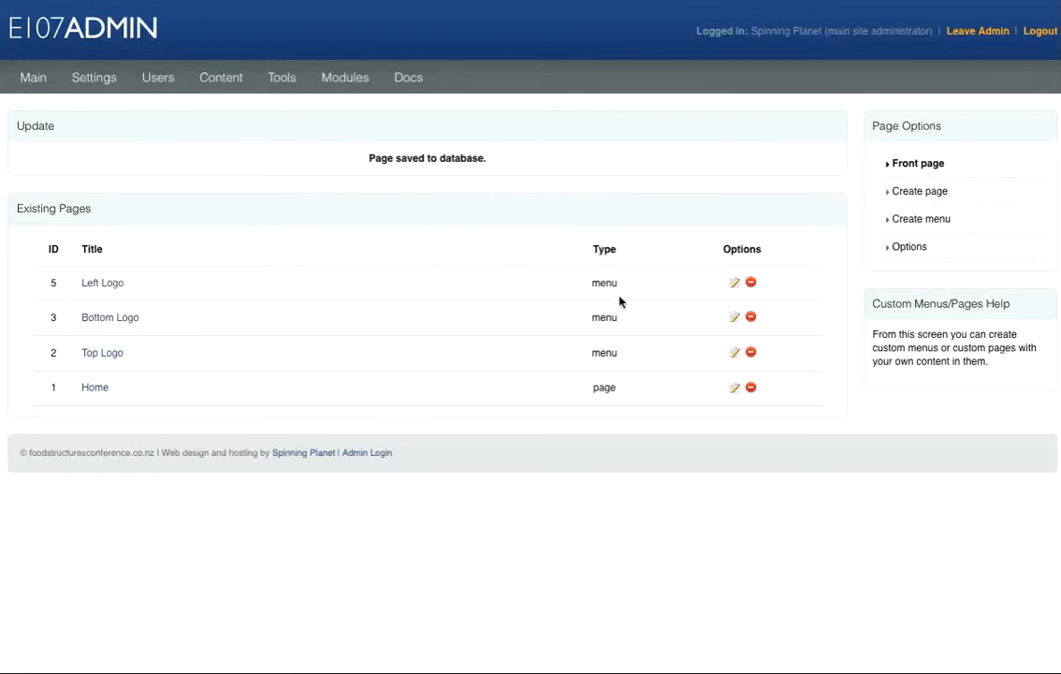
left_click(220, 77)
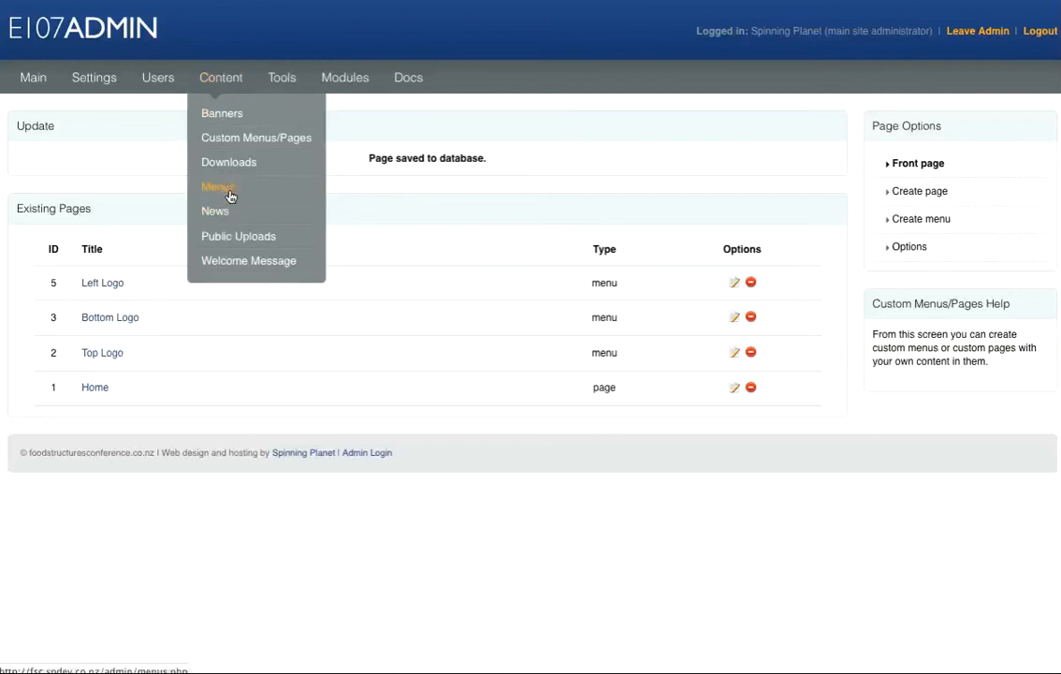
Step: Activate the Left Logo menu in Area 3 and view the public site
left_click(217, 186)
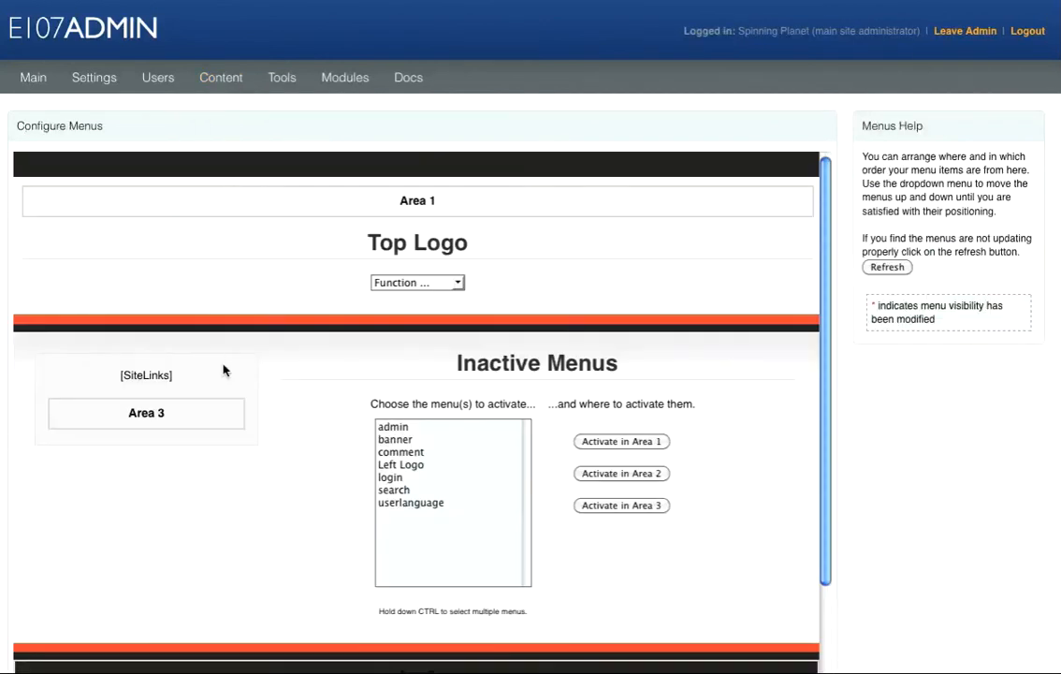
scroll("down", 3)
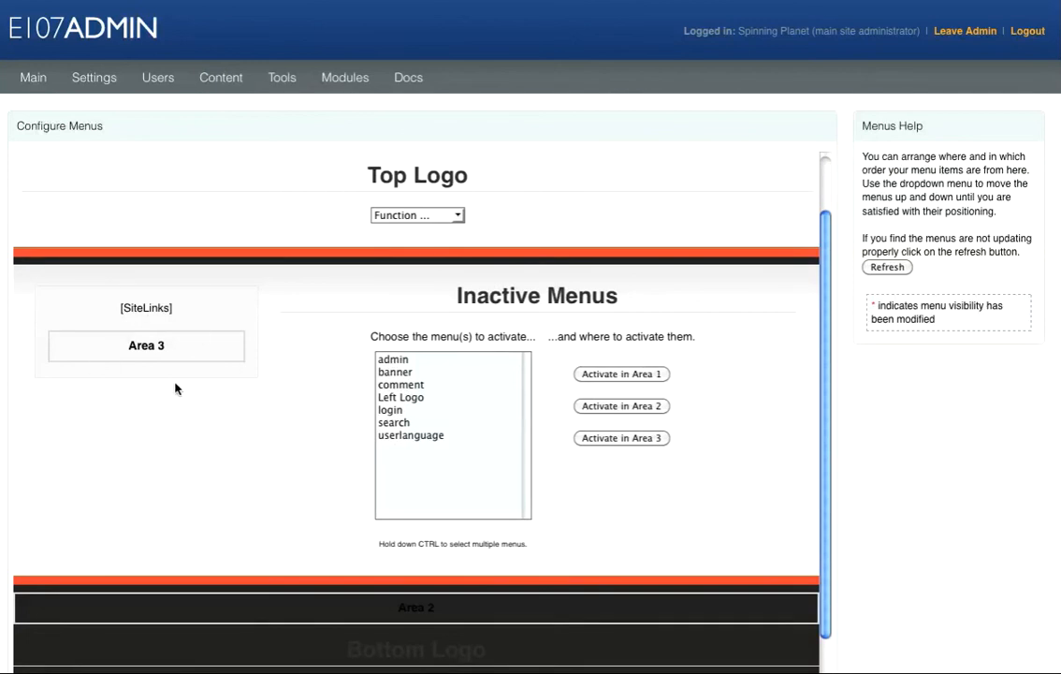
mouse_move(410, 402)
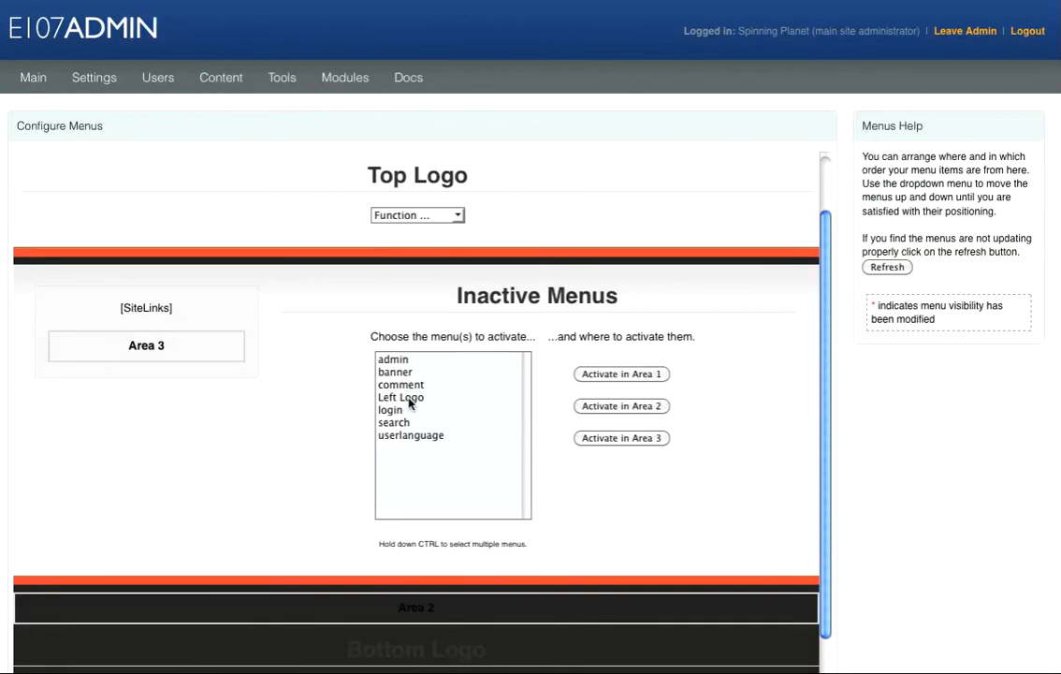
left_click(399, 397)
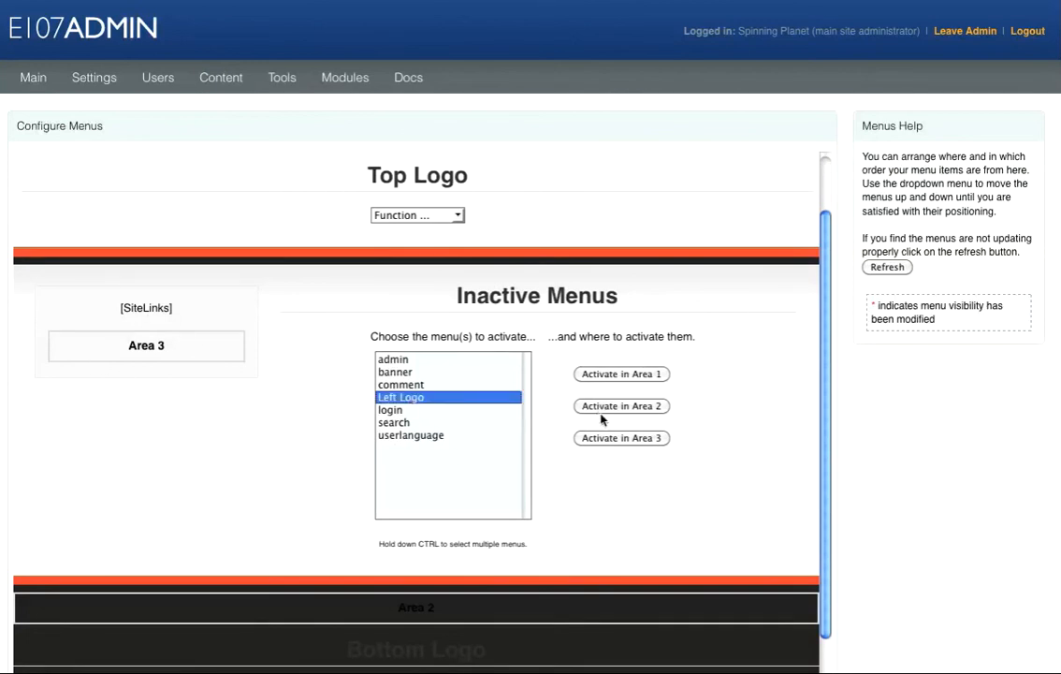
left_click(620, 437)
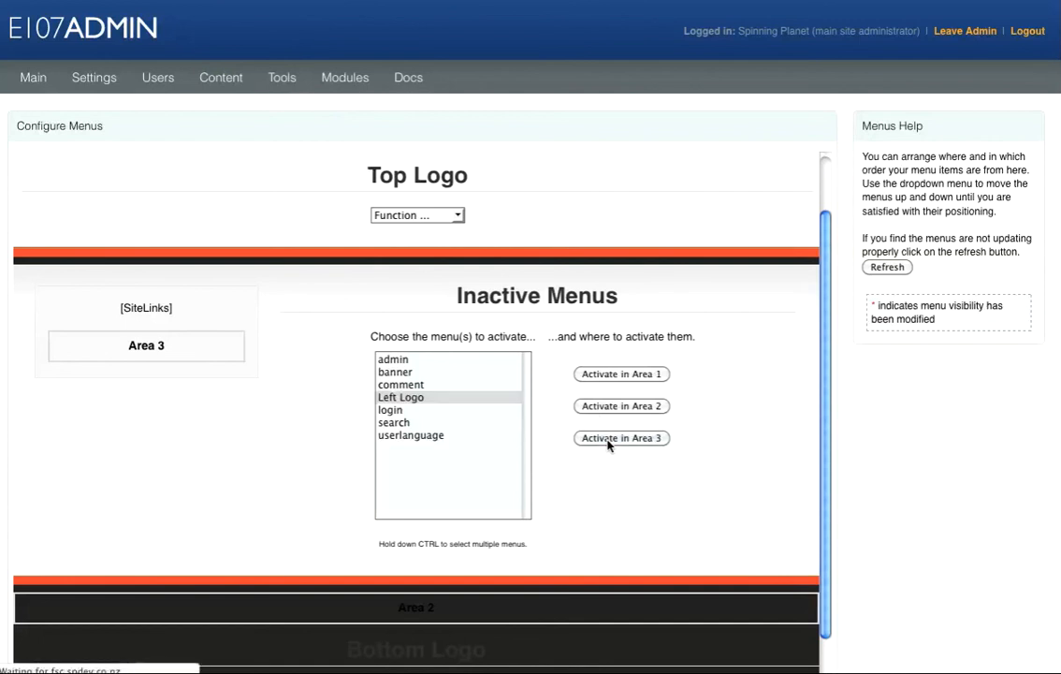
left_click(620, 437)
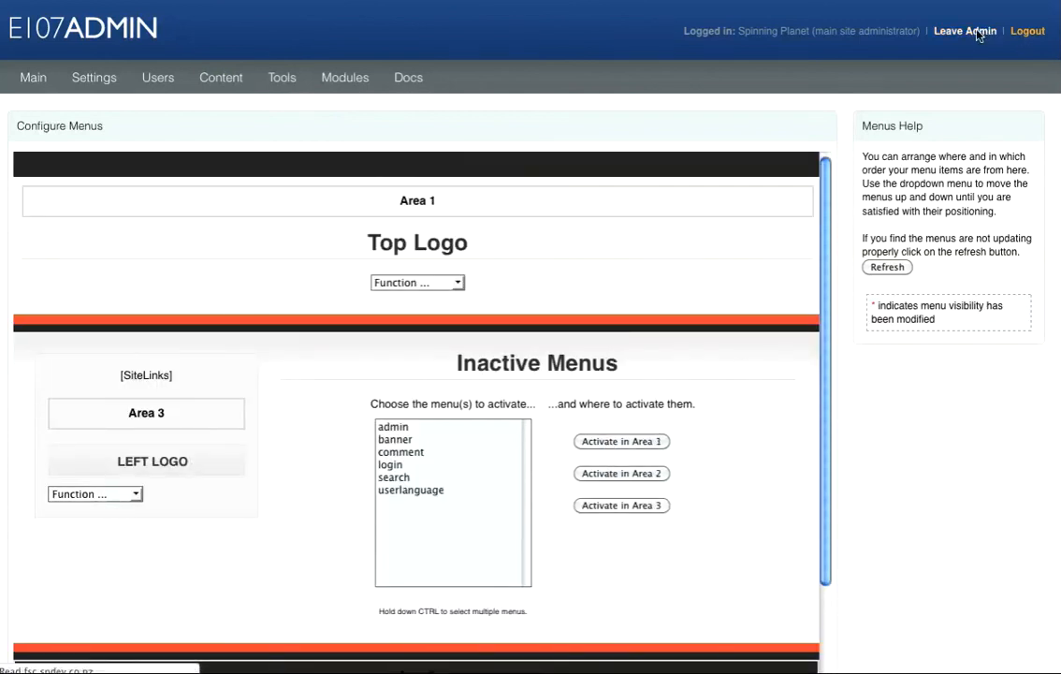
left_click(965, 31)
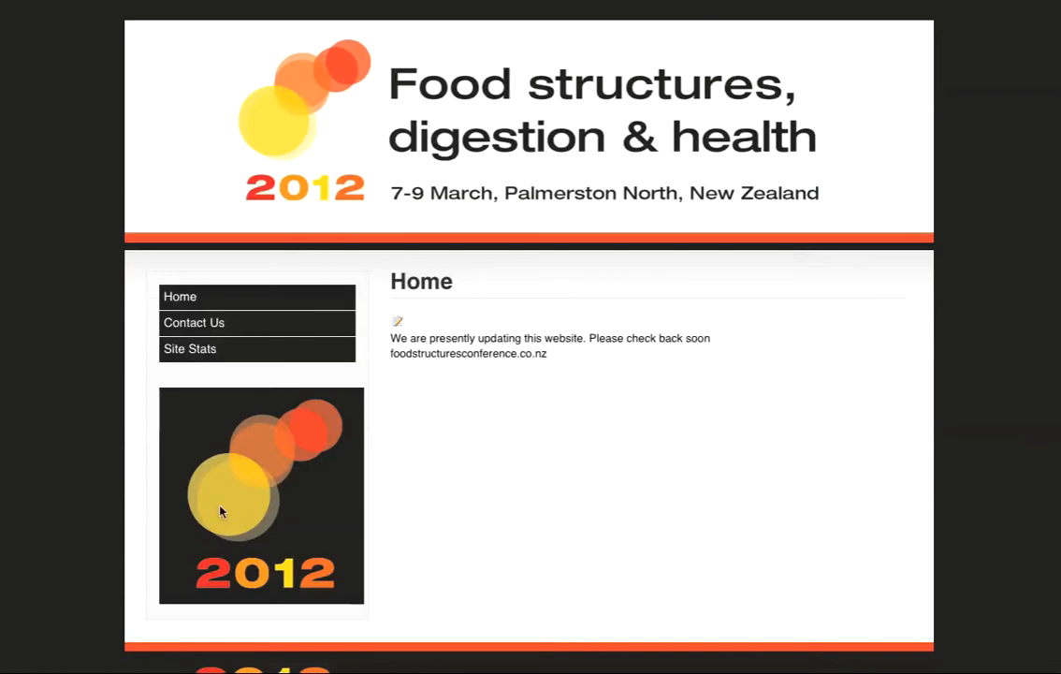
mouse_move(276, 484)
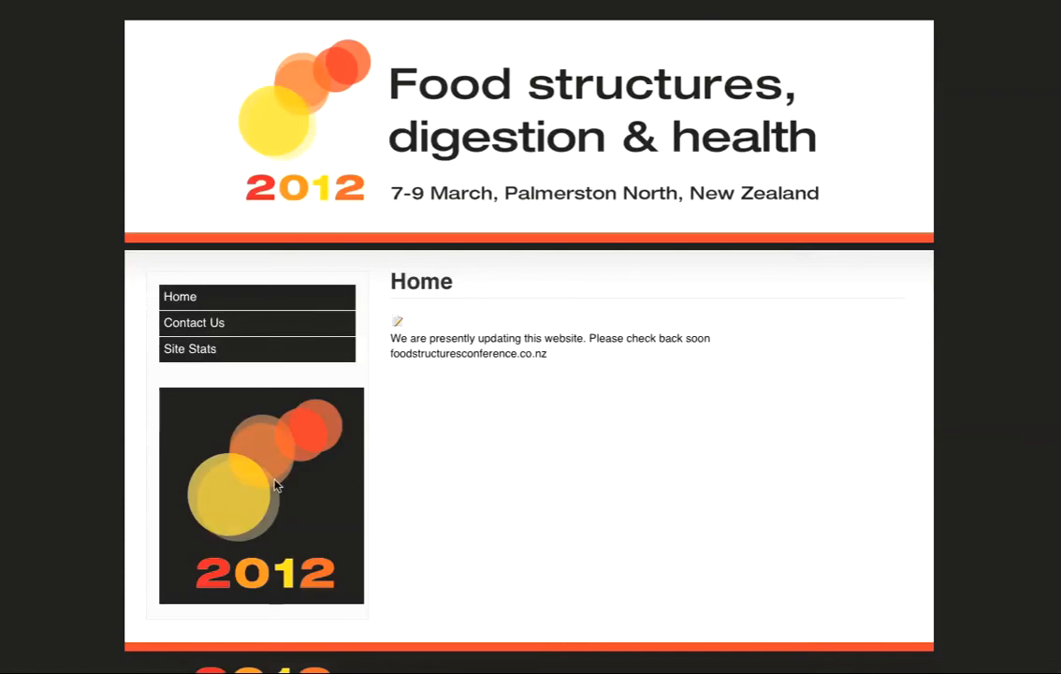